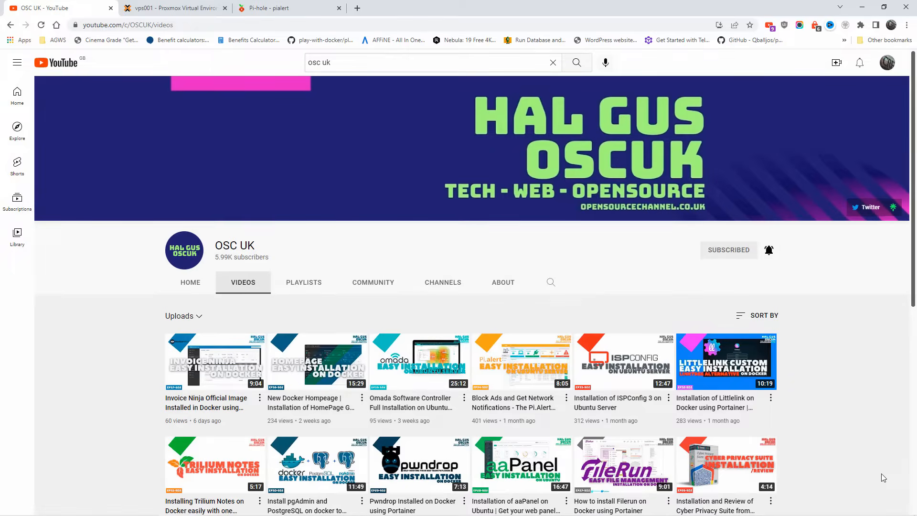
mouse_move(739, 270)
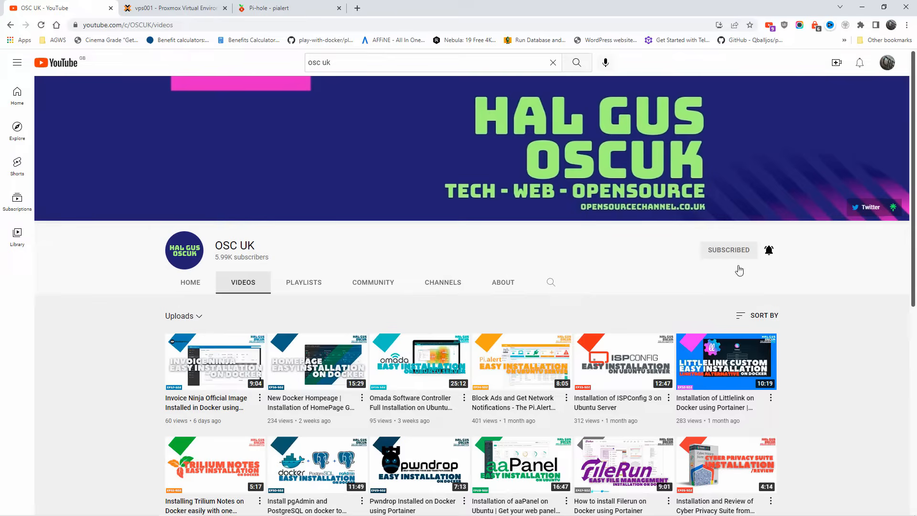
mouse_move(782, 265)
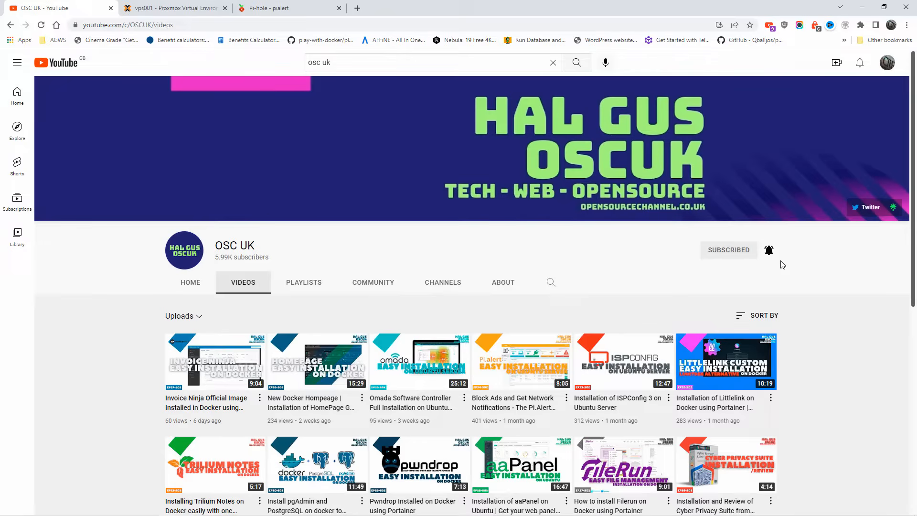
From the Pi-hole dashboard, confirm CNAME Records is empty and view the three local DNS domains
left_click(287, 8)
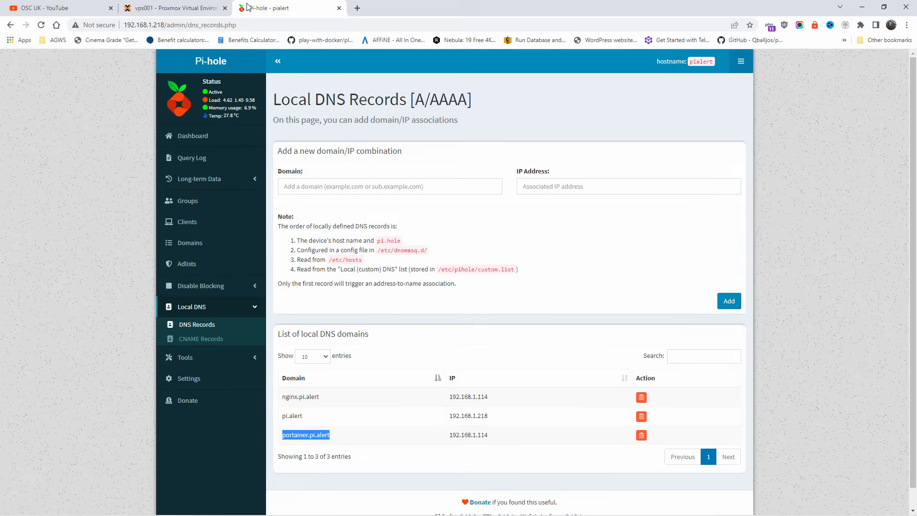
left_click(192, 136)
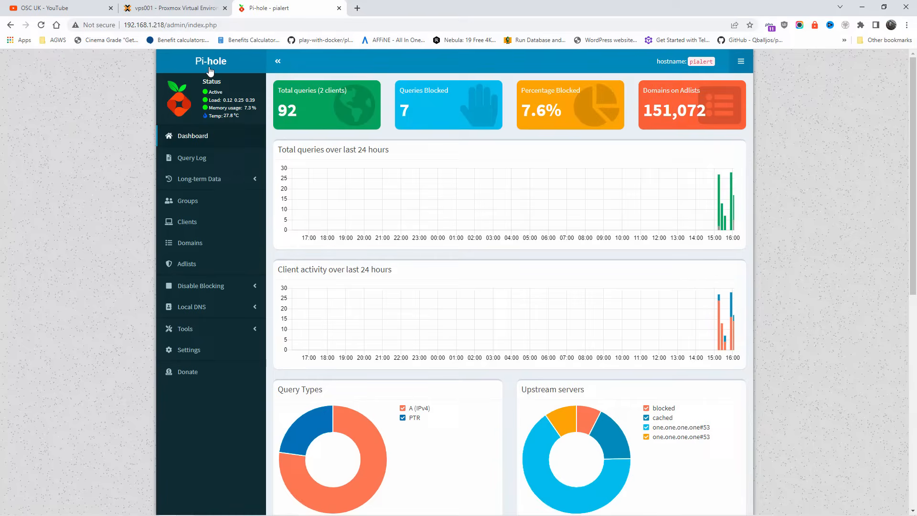
mouse_move(200, 218)
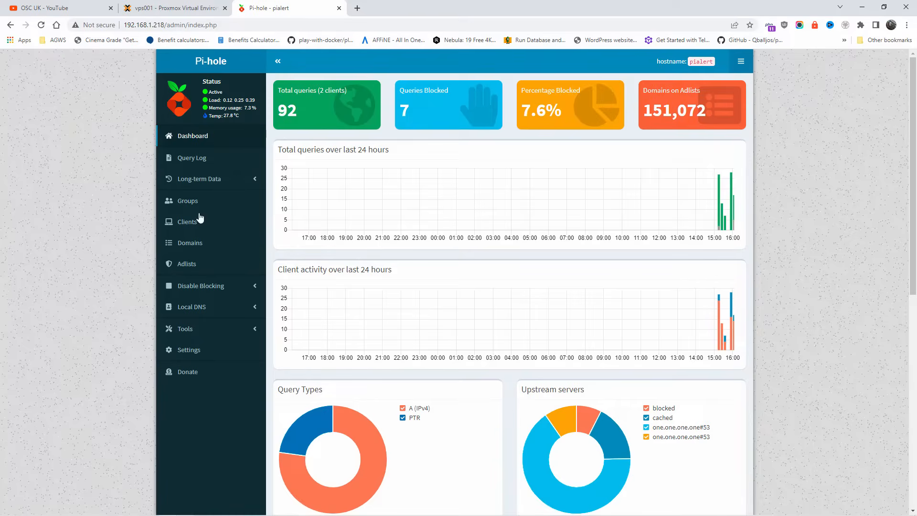
left_click(191, 306)
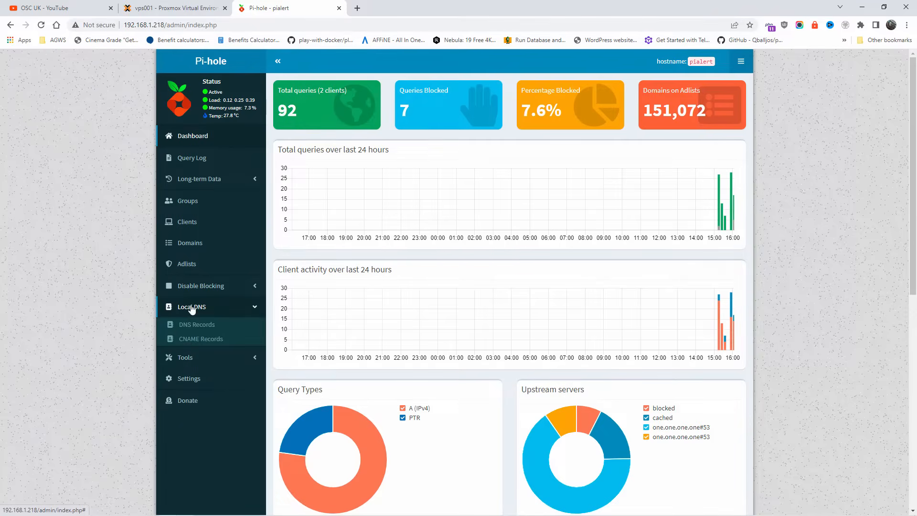
left_click(197, 324)
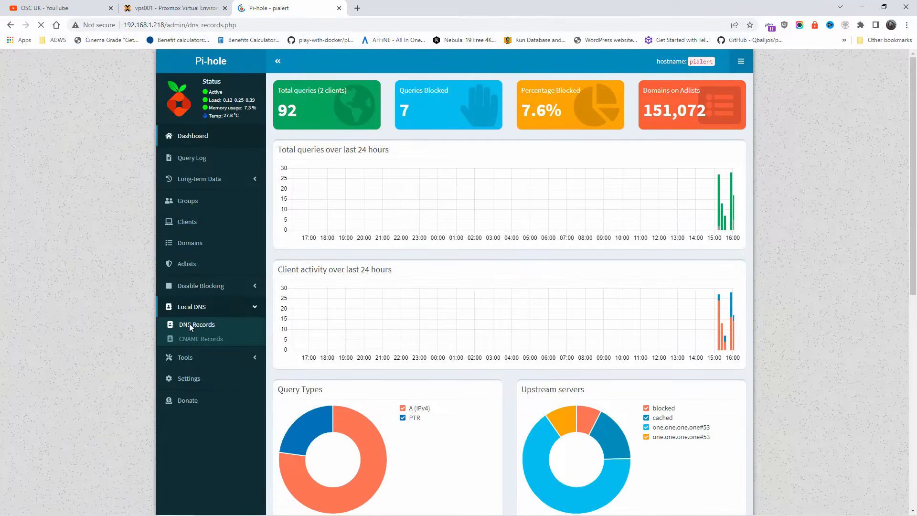
left_click(196, 324)
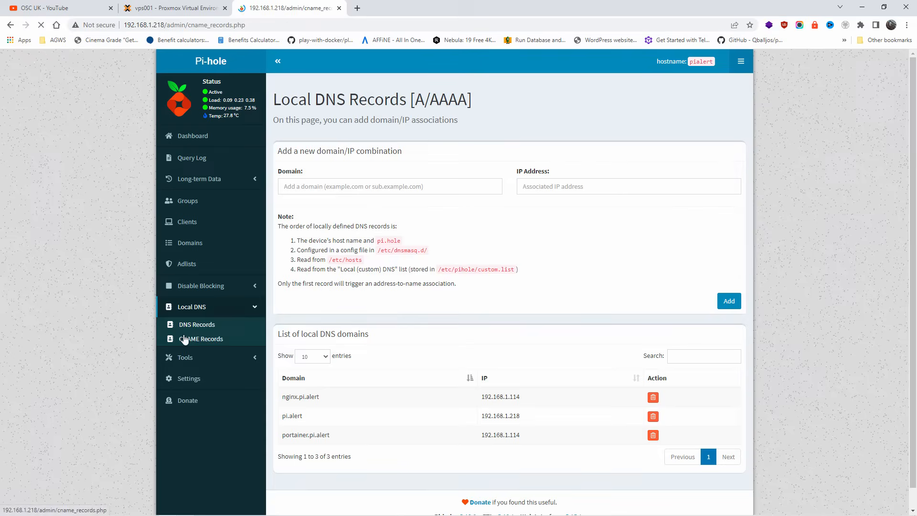
left_click(201, 339)
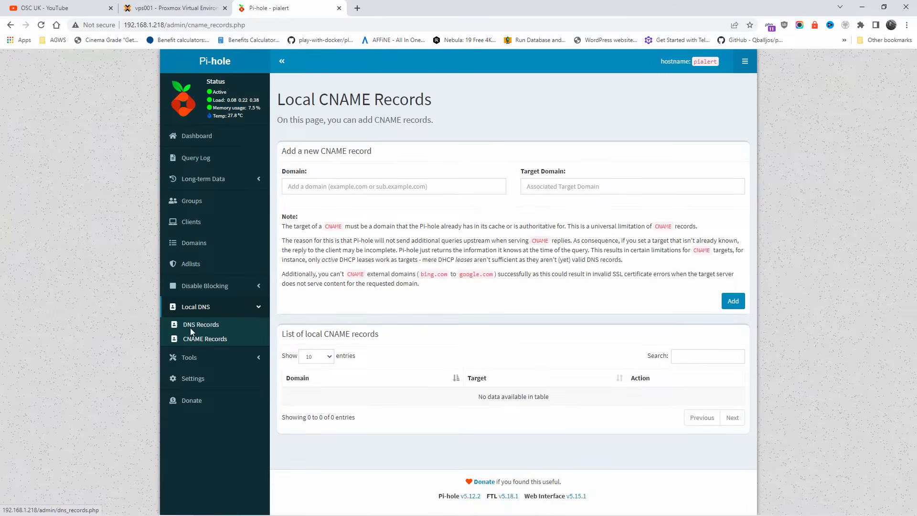
left_click(201, 323)
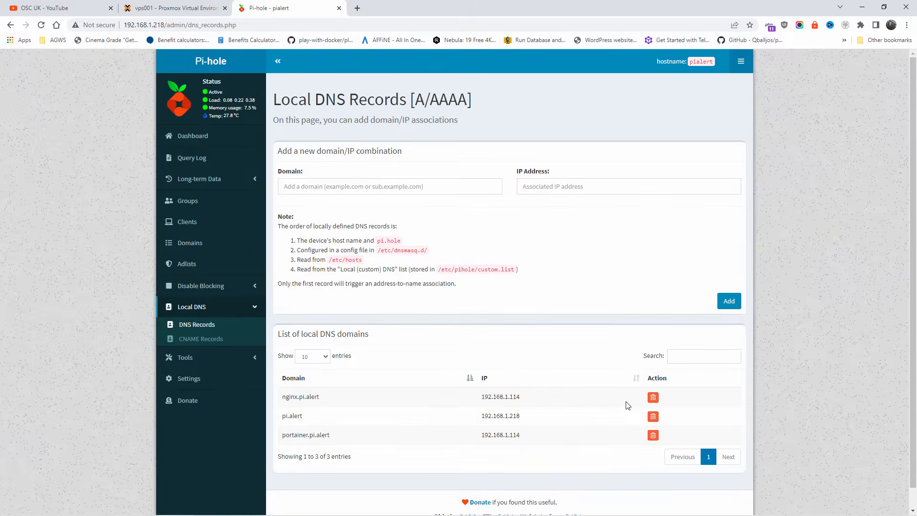
Delete the nginx.pi.alert and portainer.pi.alert records, leaving only pi.alert
left_click(653, 396)
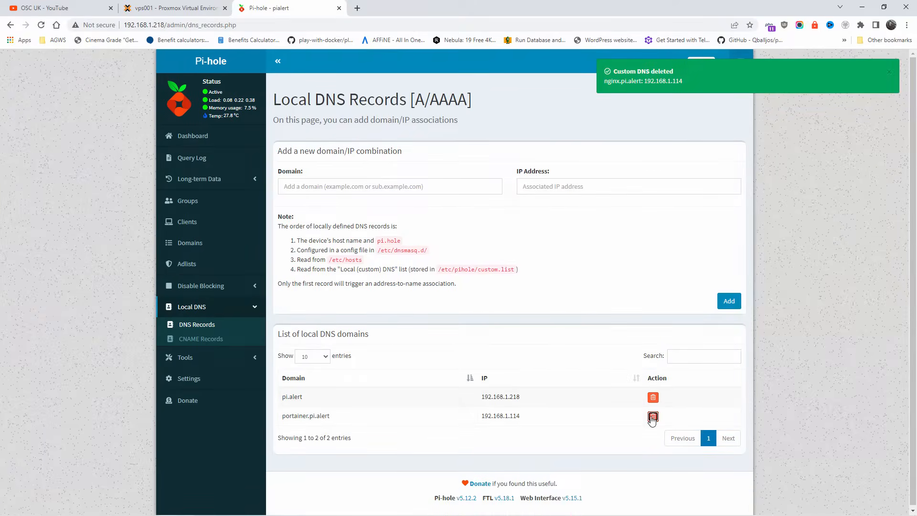
left_click(653, 416)
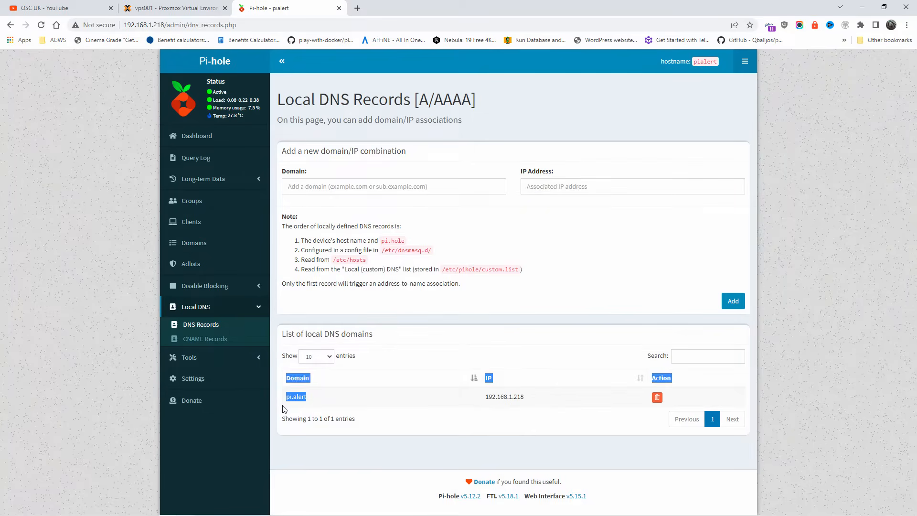
left_click(173, 7)
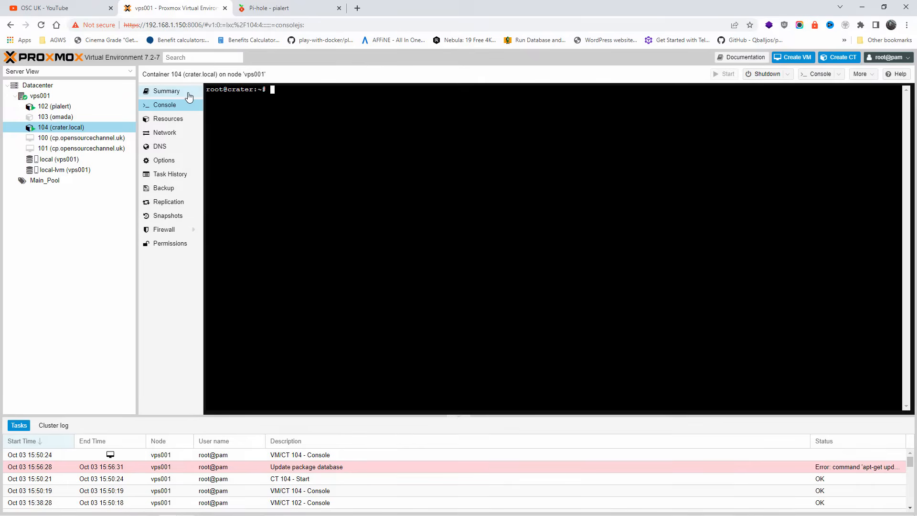
mouse_move(189, 97)
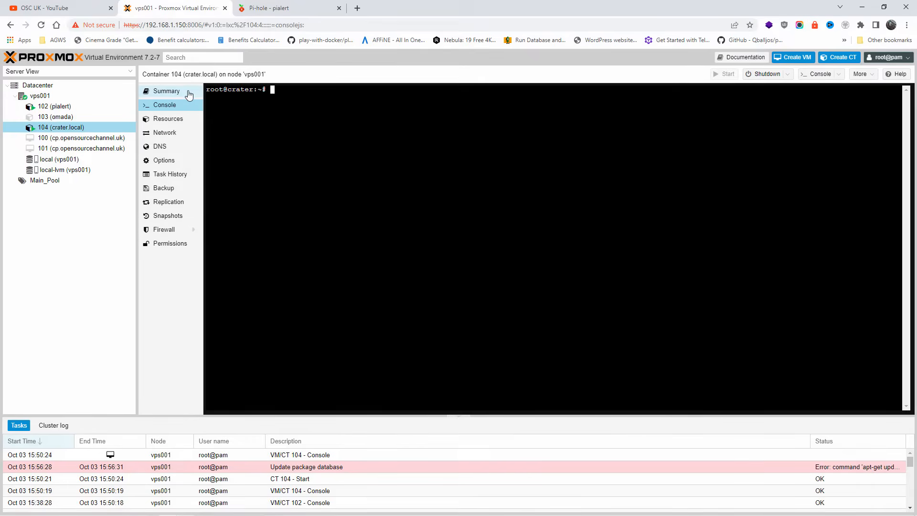
Bring up container 104 (crater.local) console in Proxmox VE
left_click(269, 7)
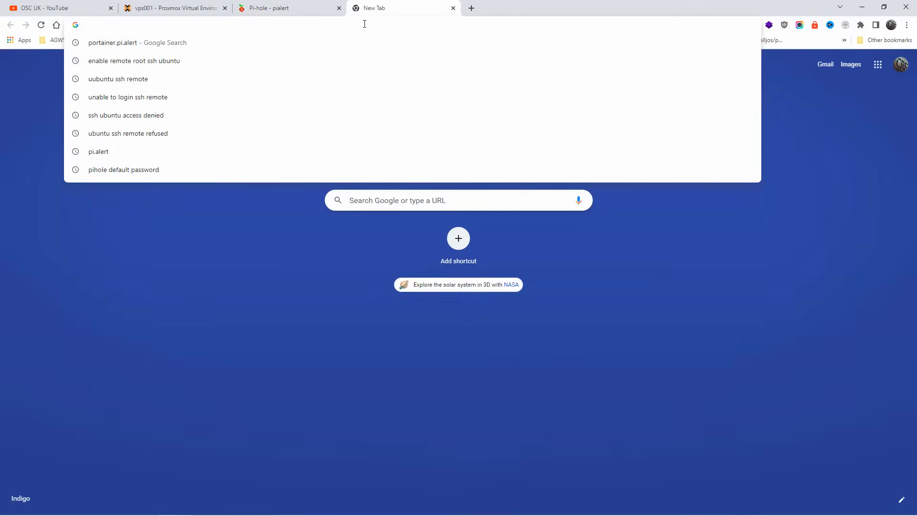
Try pi.alert in a new tab, hitting ERR_NAME_NOT_RESOLVED, then return to Pi-hole records
left_click(286, 7)
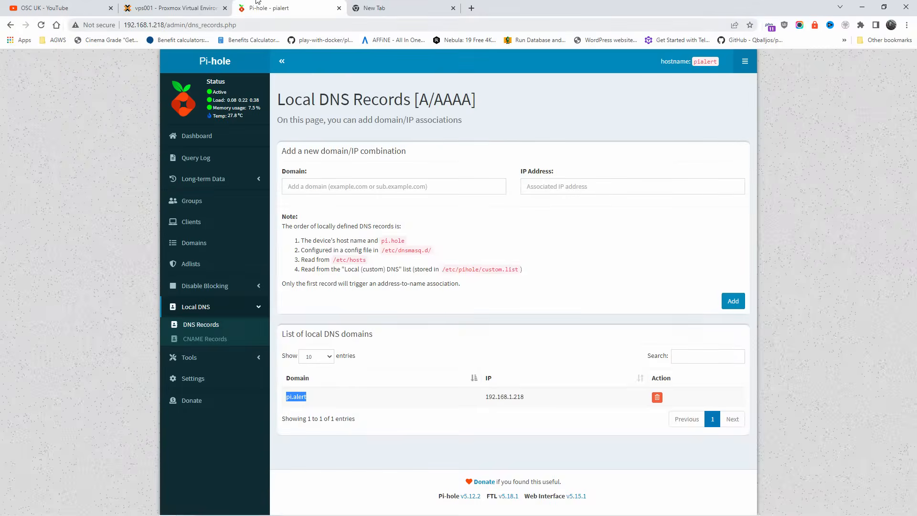
left_click(158, 25)
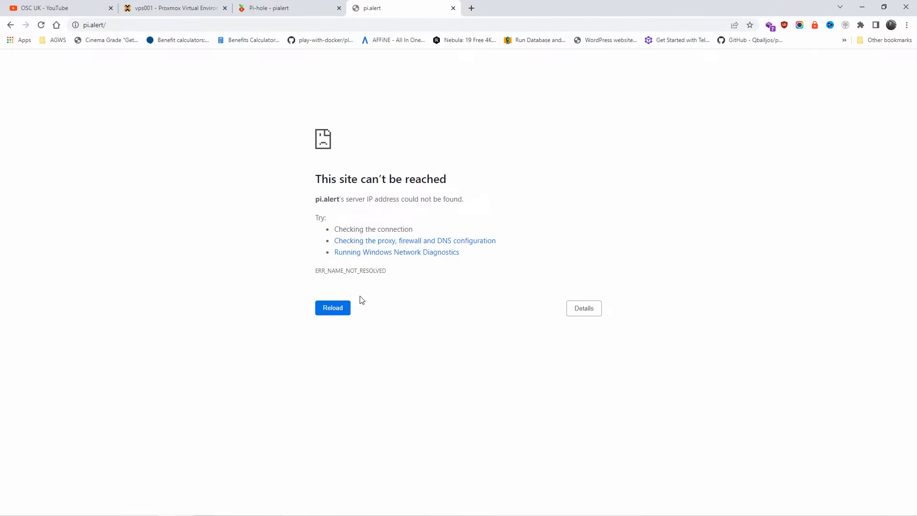
left_click(275, 8)
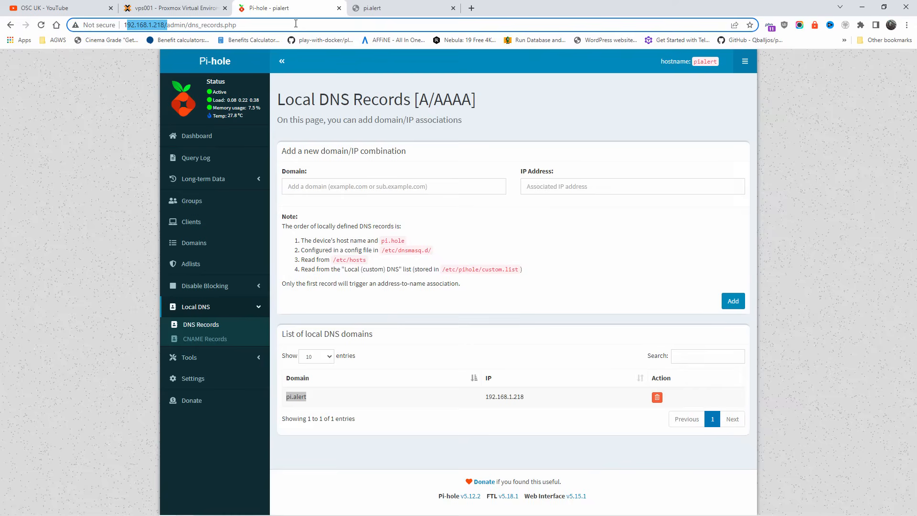
mouse_move(575, 480)
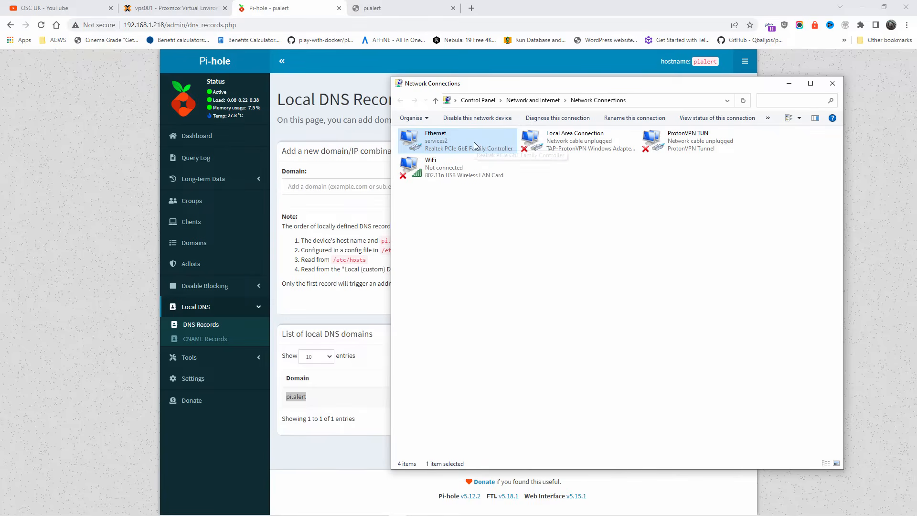
Set Ethernet IPv4 DNS manually to preferred 192.168.1.218 and alternate 1.1.1.1, and confirm
double_click(457, 140)
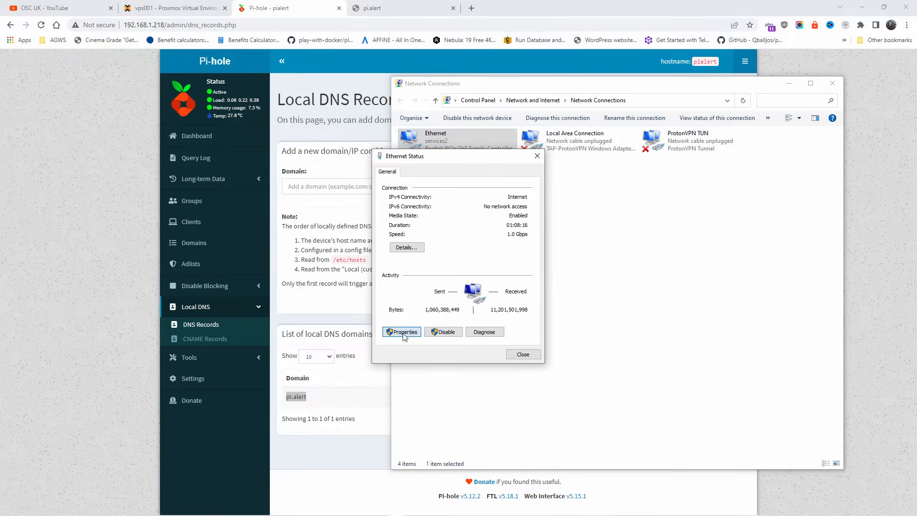
left_click(402, 332)
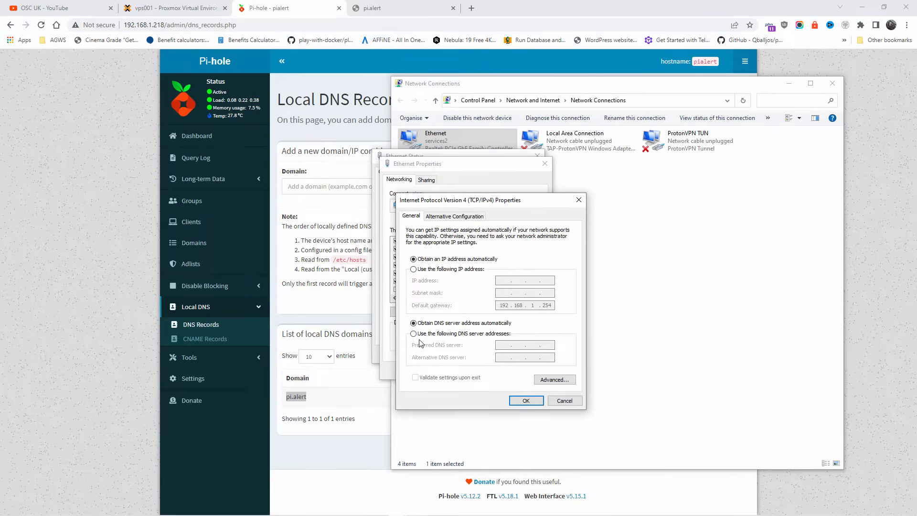
left_click(414, 323)
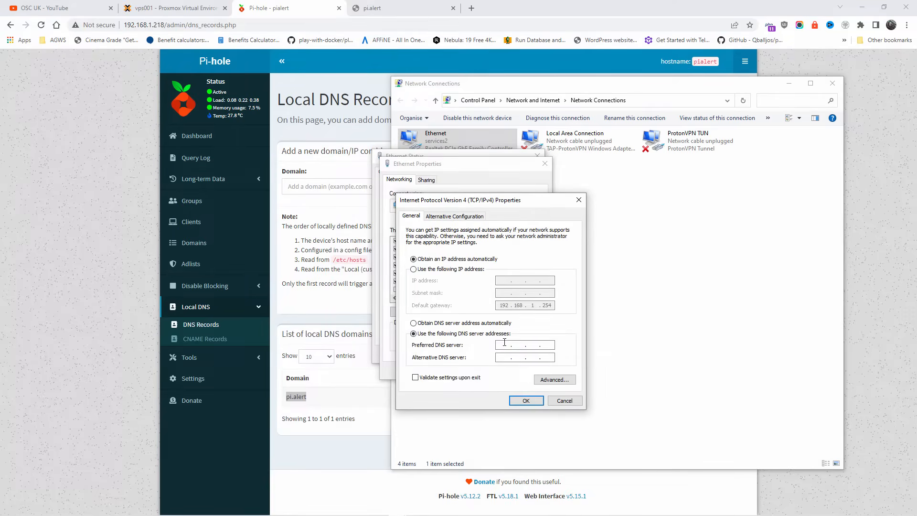
left_click(524, 344)
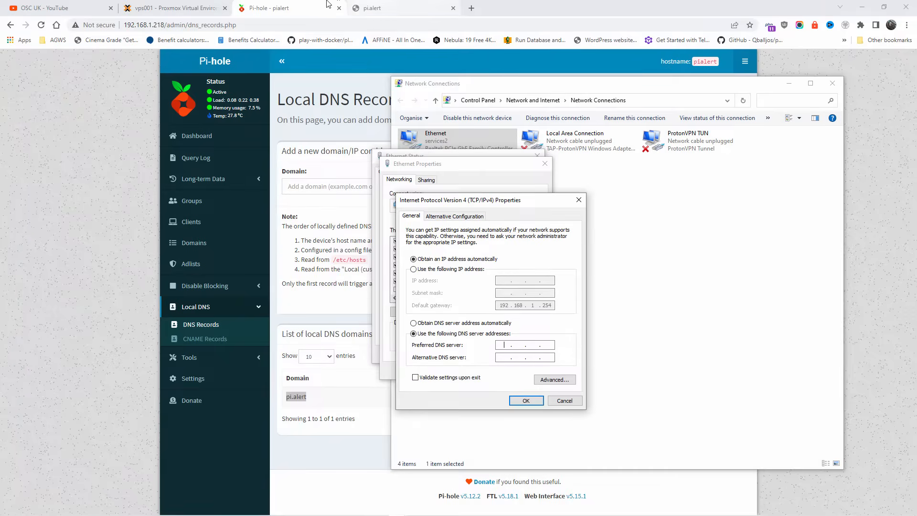
left_click(525, 400)
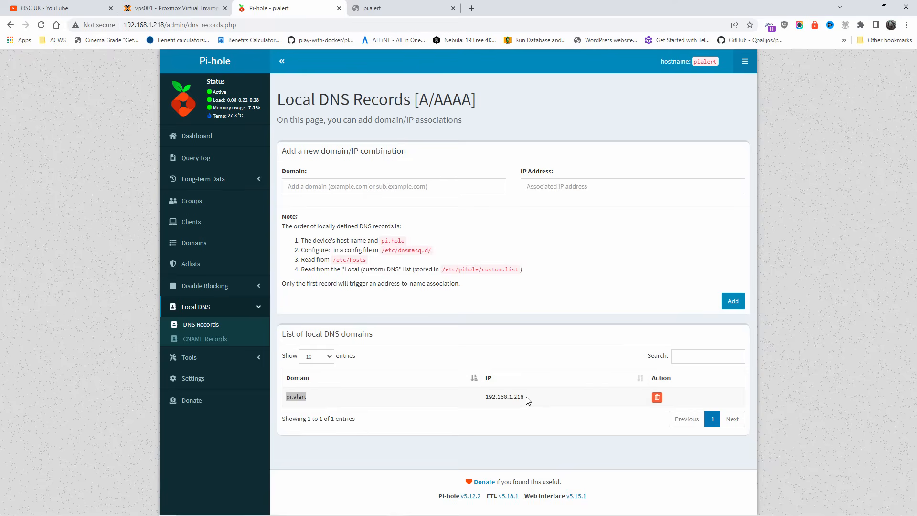
double_click(504, 396)
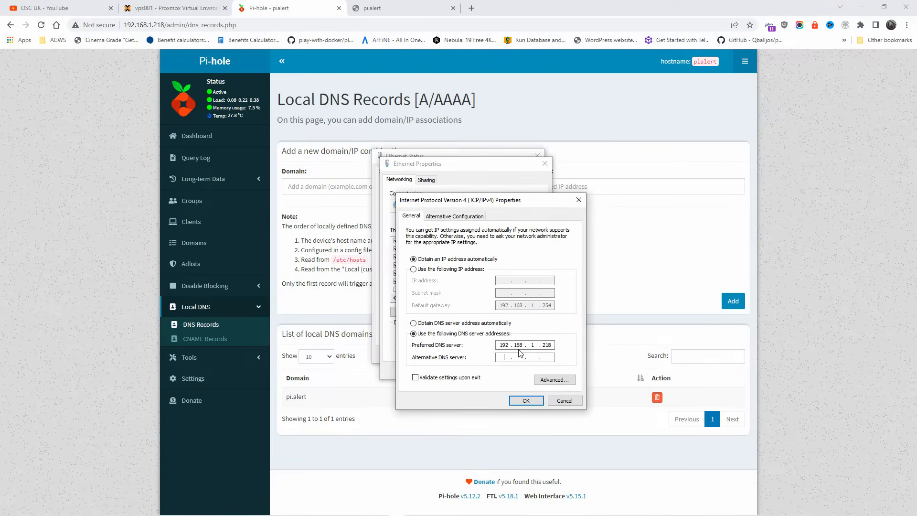
type("1")
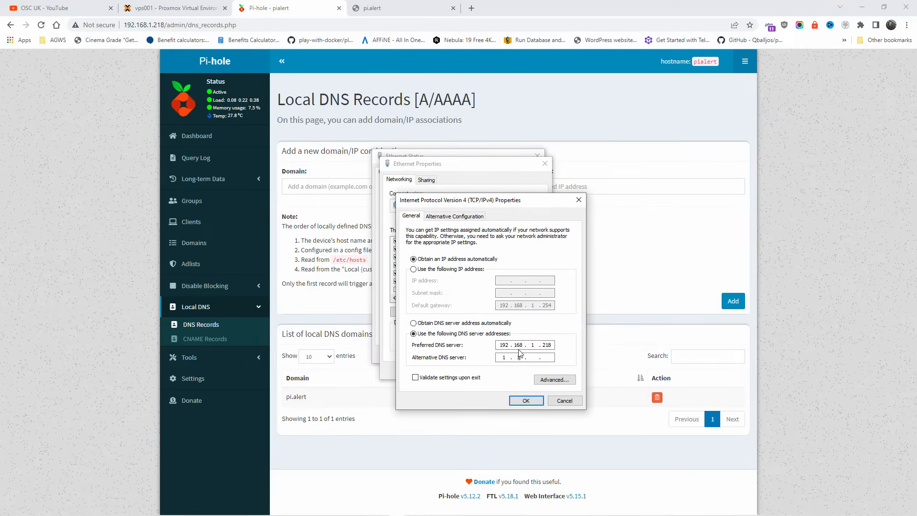
type("1.1.1.1")
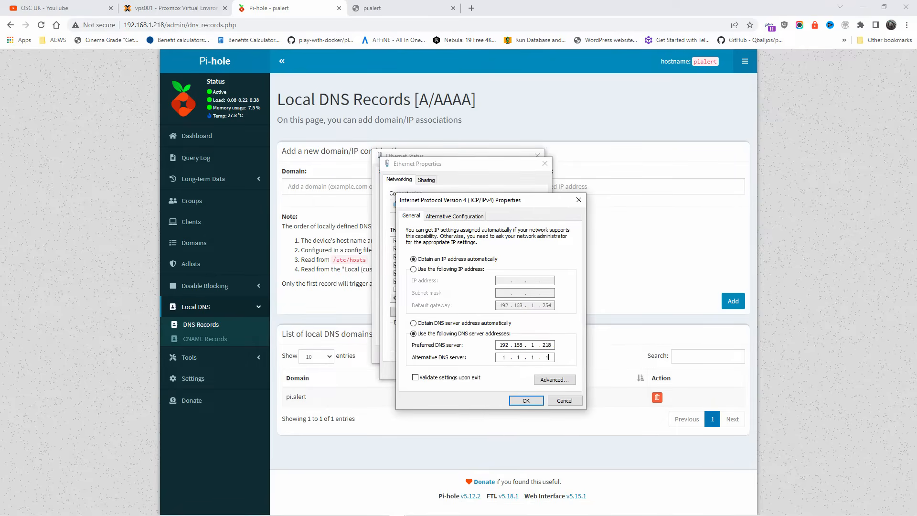
left_click(524, 401)
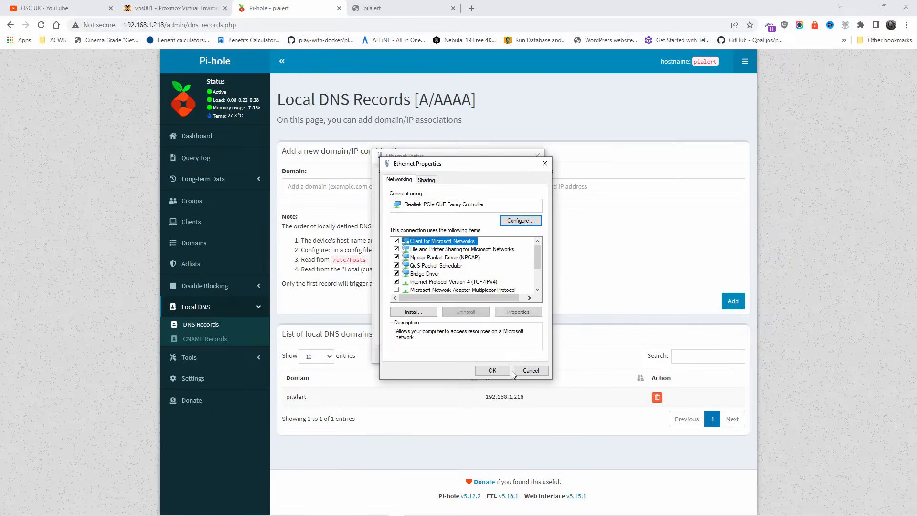
left_click(530, 370)
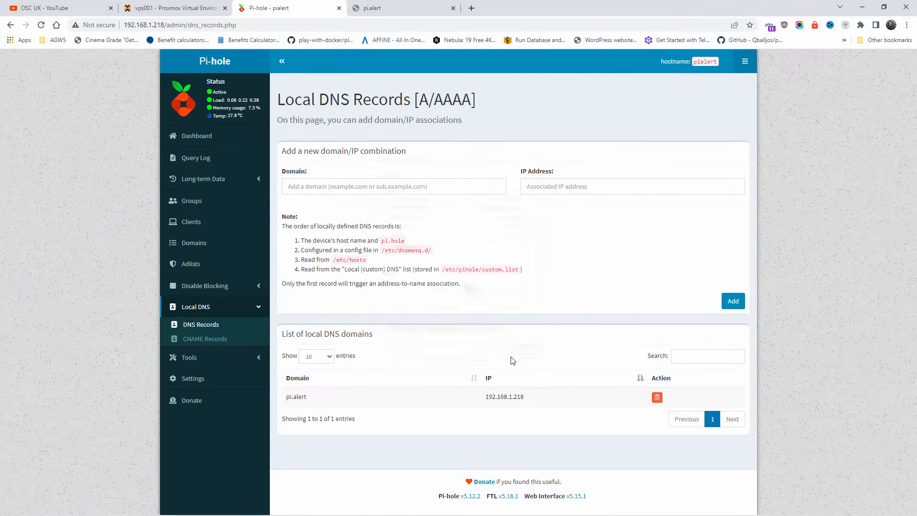
Reload the pi.alert tab so Pi.Alert's Devices dashboard (10 devices, 8 connected) appears
left_click(387, 8)
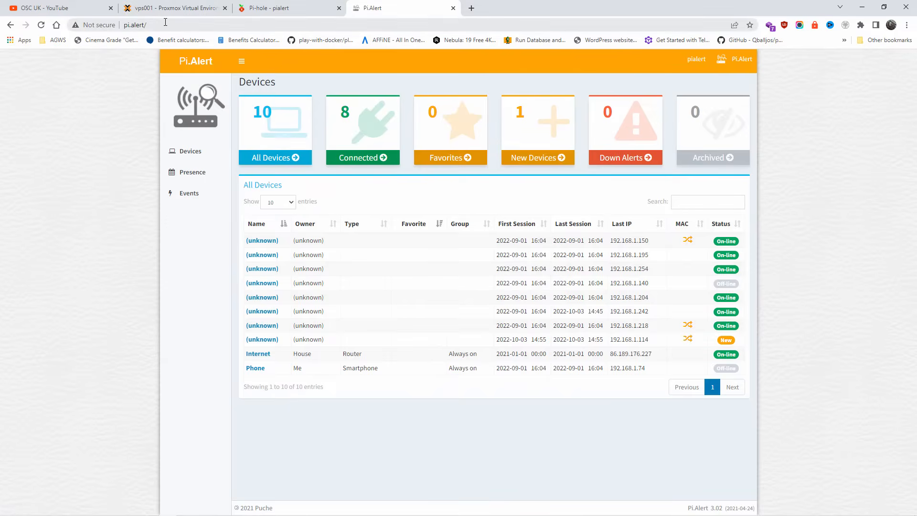
mouse_move(193, 11)
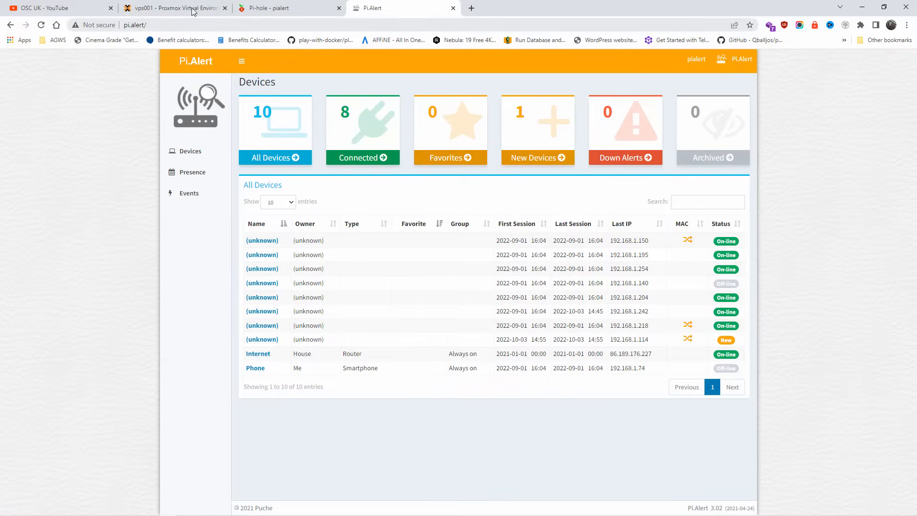
Load 192.168.1.114 in a new tab to see Nginx Proxy Manager's Congratulations page
left_click(172, 8)
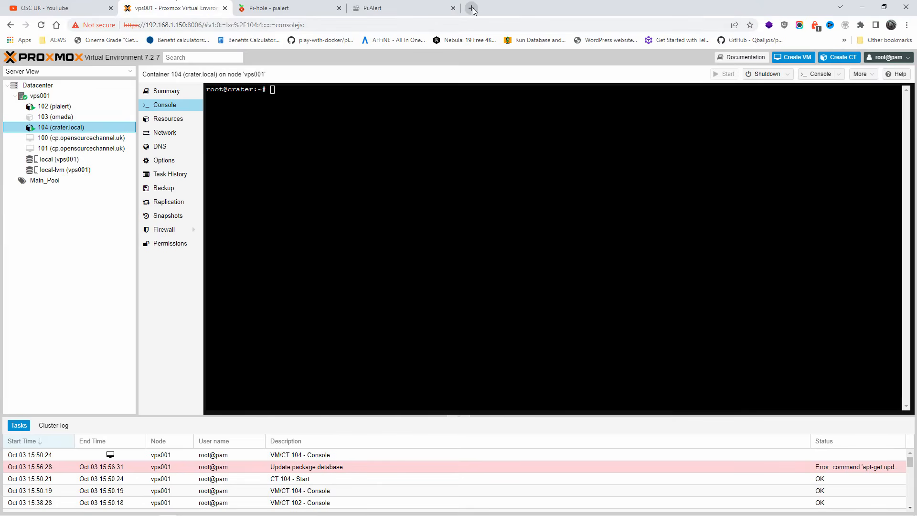
left_click(471, 8)
type("192.168.1.114")
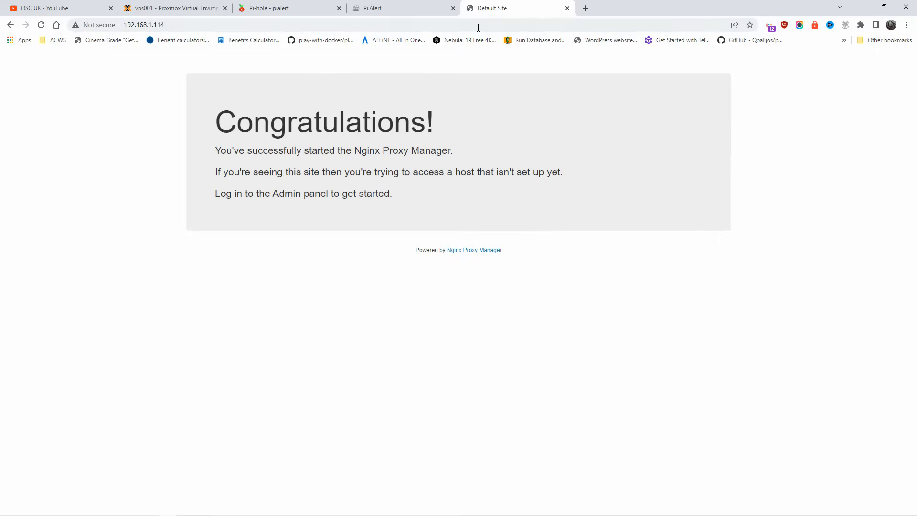
mouse_move(438, 232)
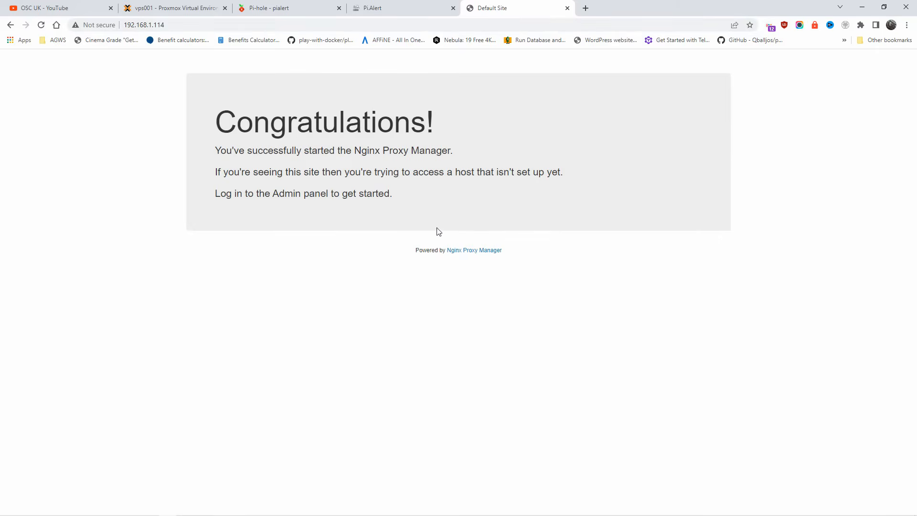
right_click(143, 24)
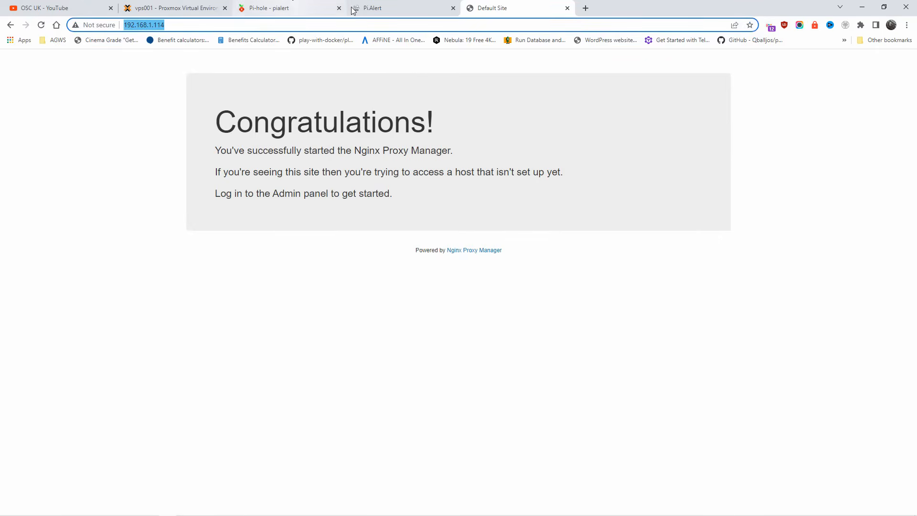
Enter nginx.pi.alert as the domain of a new Pi-hole local DNS record
left_click(281, 8)
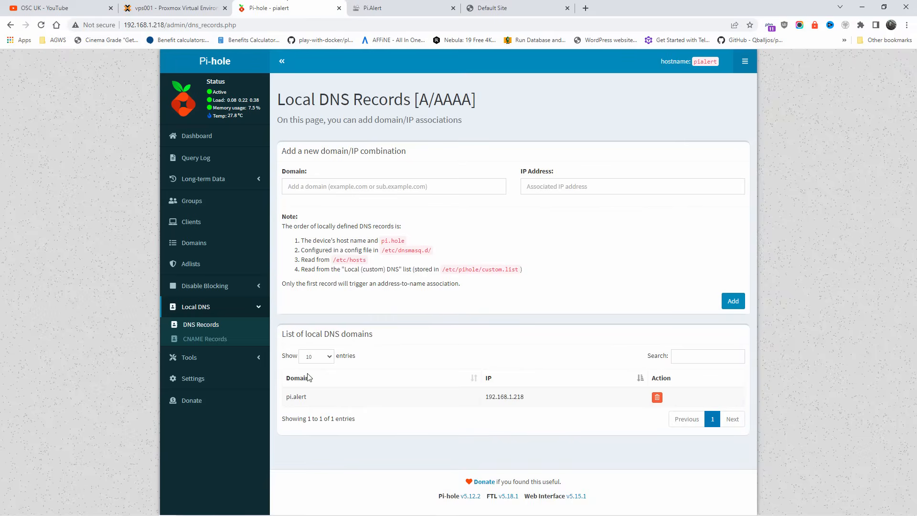
mouse_move(203, 315)
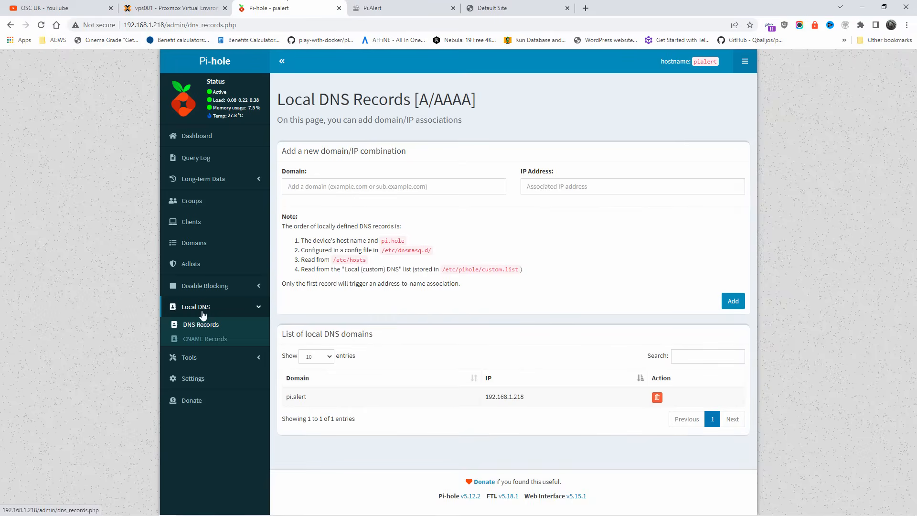
left_click(394, 186)
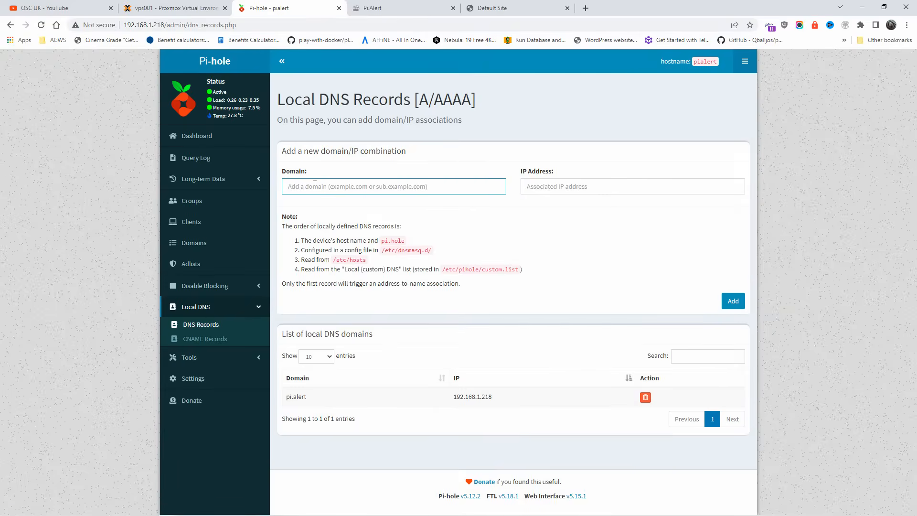
type("nginx.pi.alert")
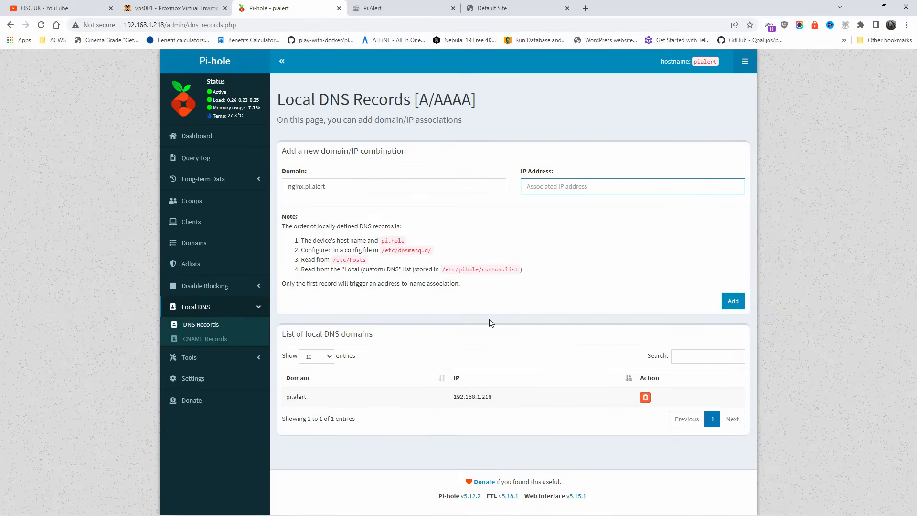
double_click(313, 186)
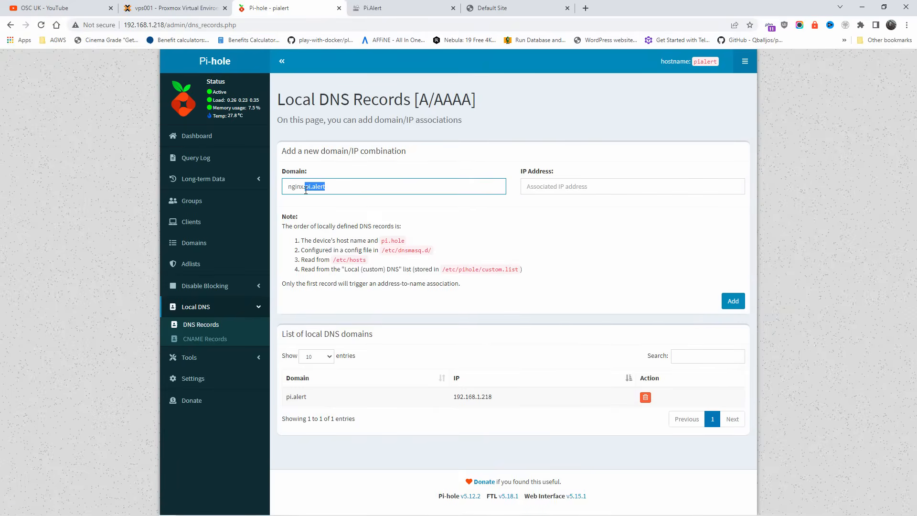
Paste 192.168.1.114 as the IP address and add the nginx.pi.alert record
left_click(631, 185)
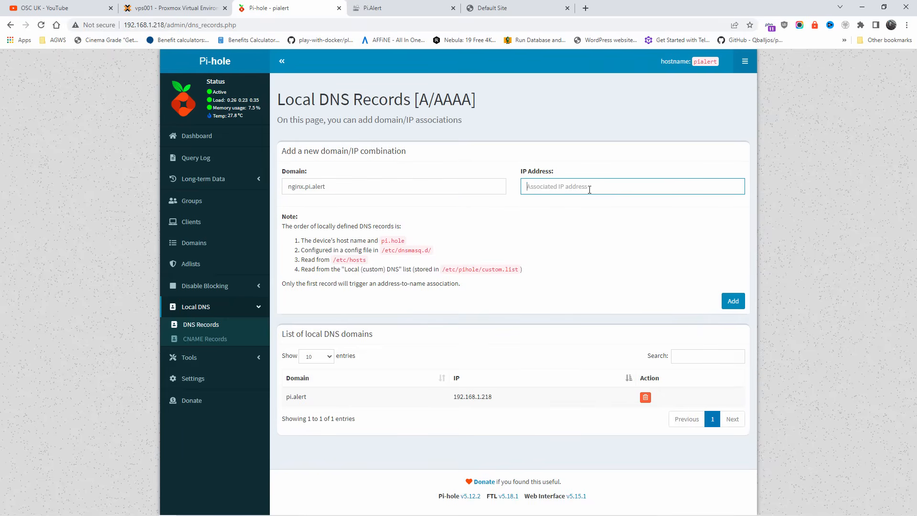
right_click(573, 186)
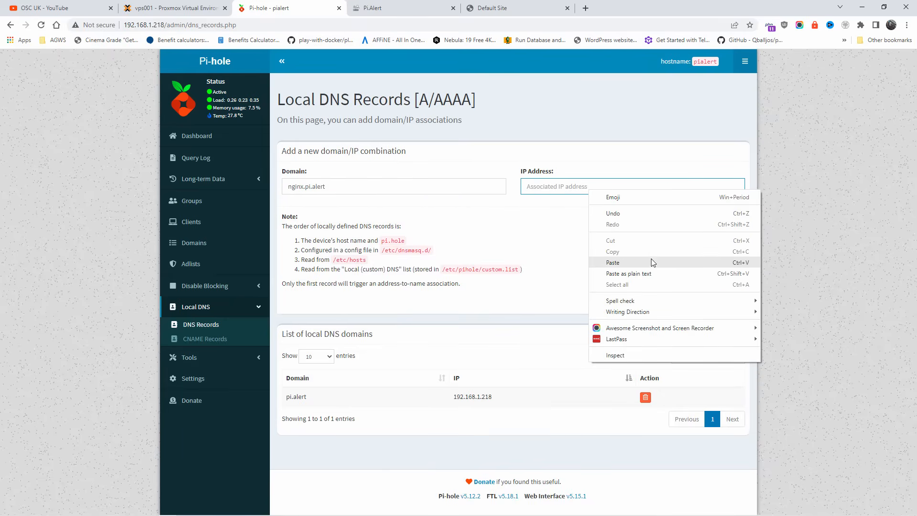
left_click(612, 262)
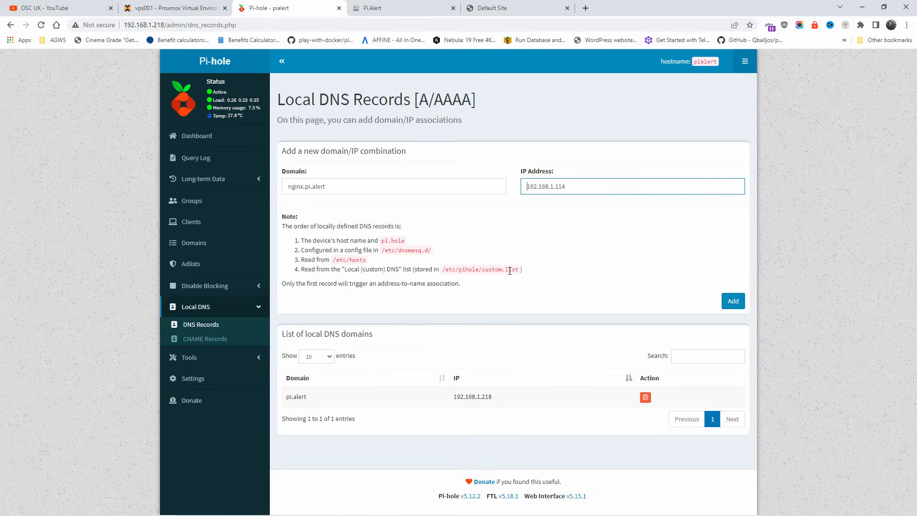
left_click(731, 300)
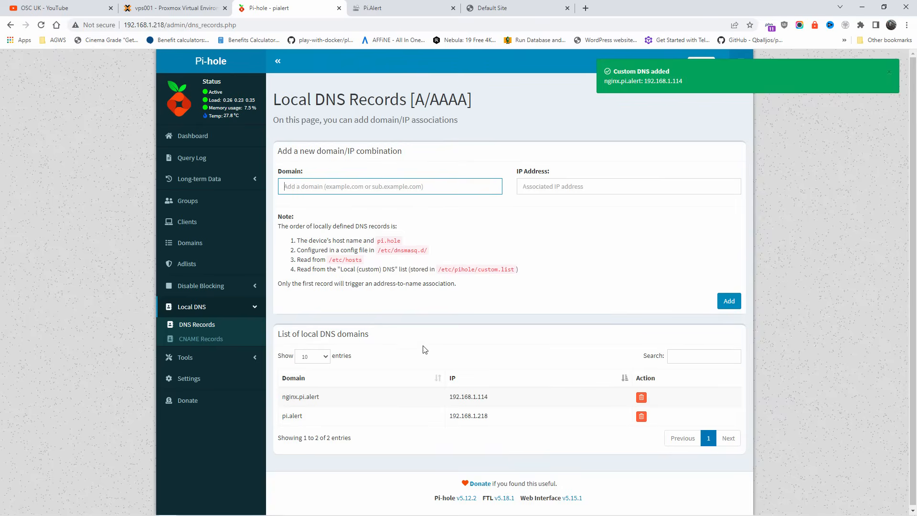
double_click(308, 396)
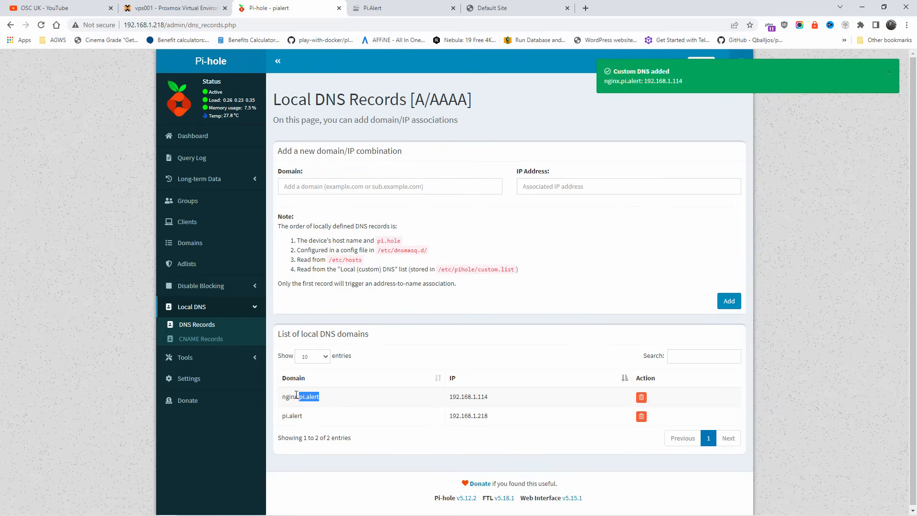
left_click(515, 8)
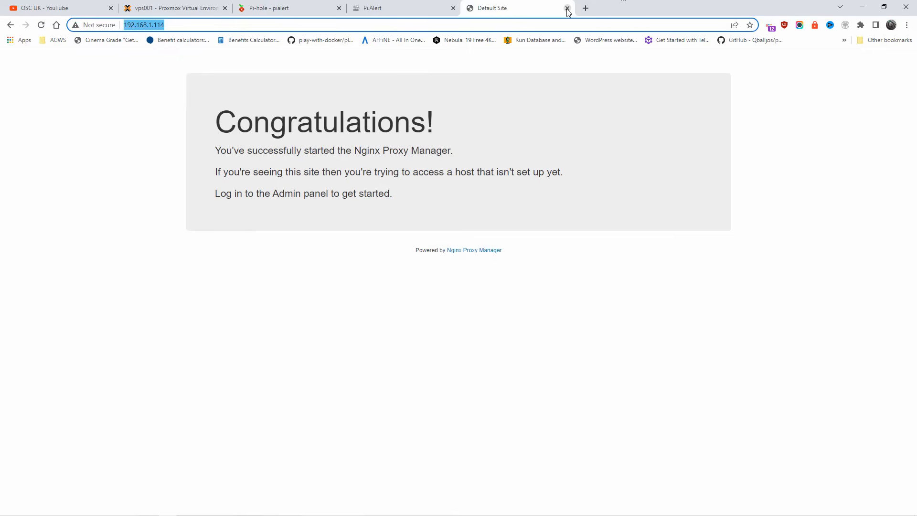
Reach the Nginx Congratulations page via nginx.pi.alert in a fresh tab, then return to Pi-hole
left_click(565, 7)
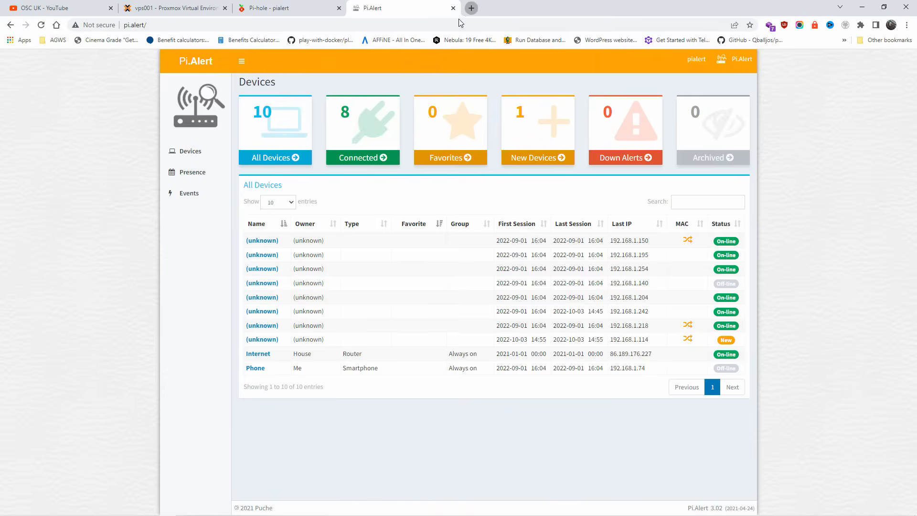
left_click(470, 8)
type("nginx.pi.alert/")
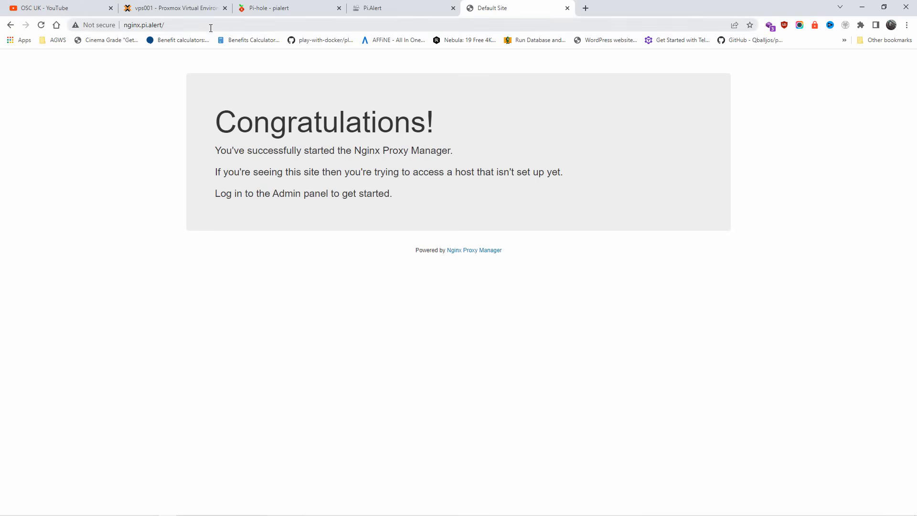
left_click(269, 8)
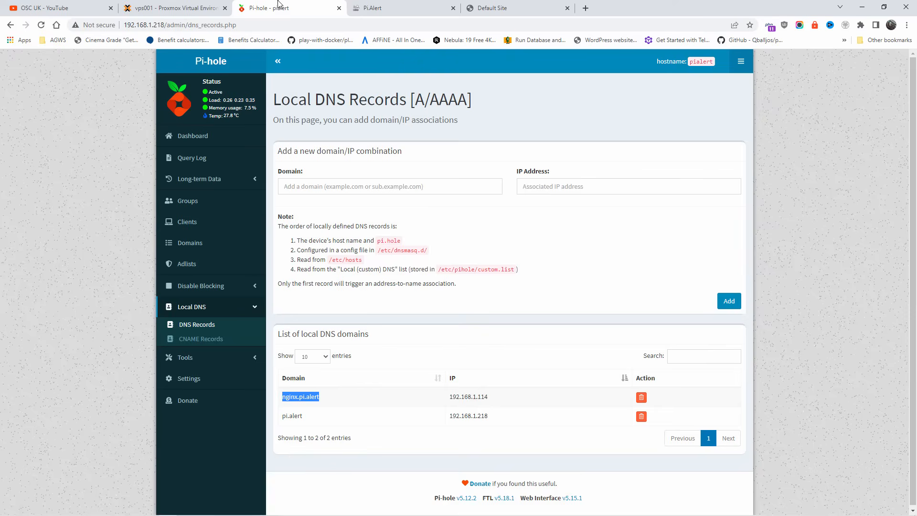
mouse_move(224, 110)
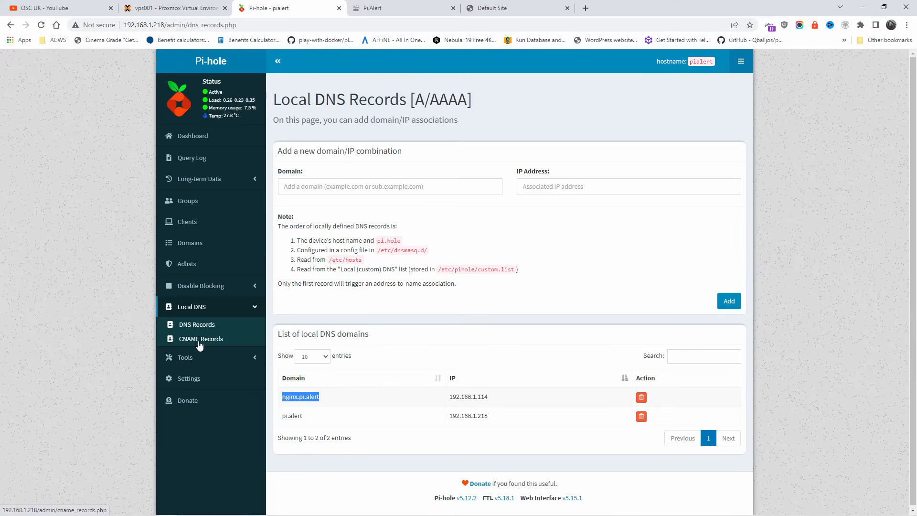
On CNAME Records, add domain pi.hole with target domain pi.alert
left_click(203, 338)
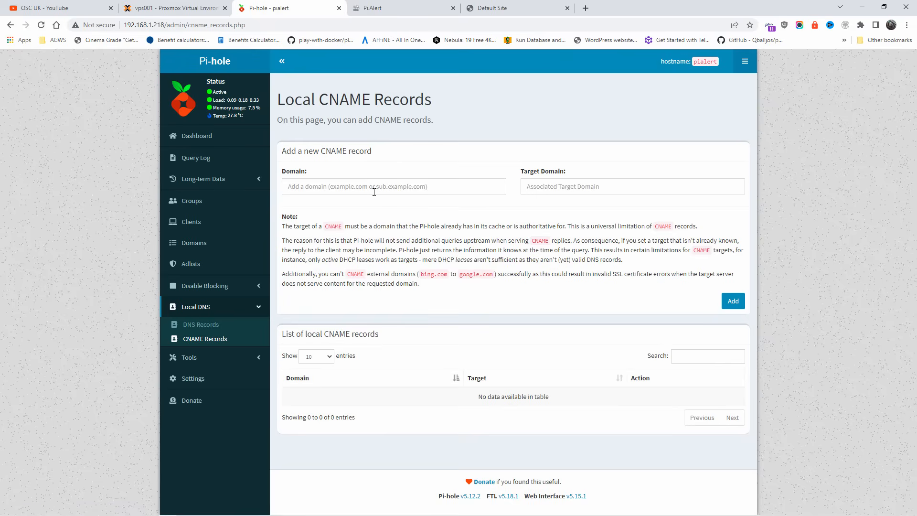
left_click(378, 8)
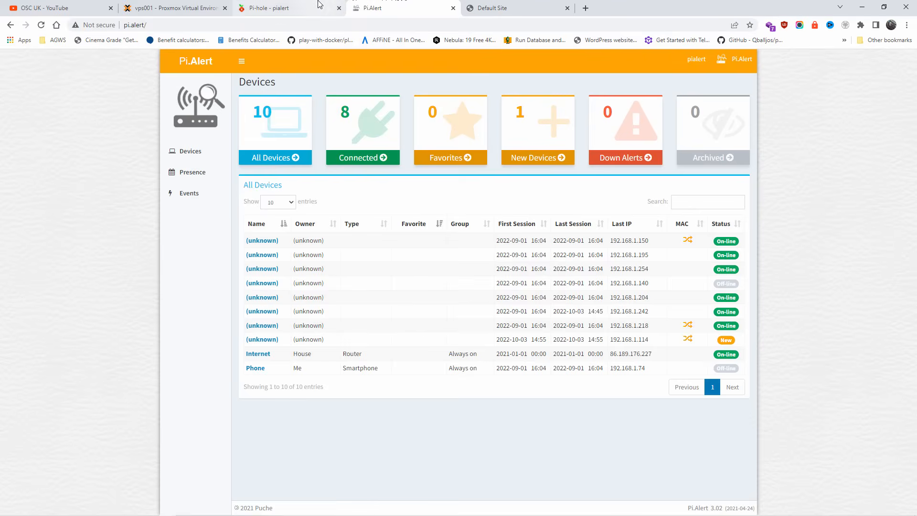
left_click(263, 8)
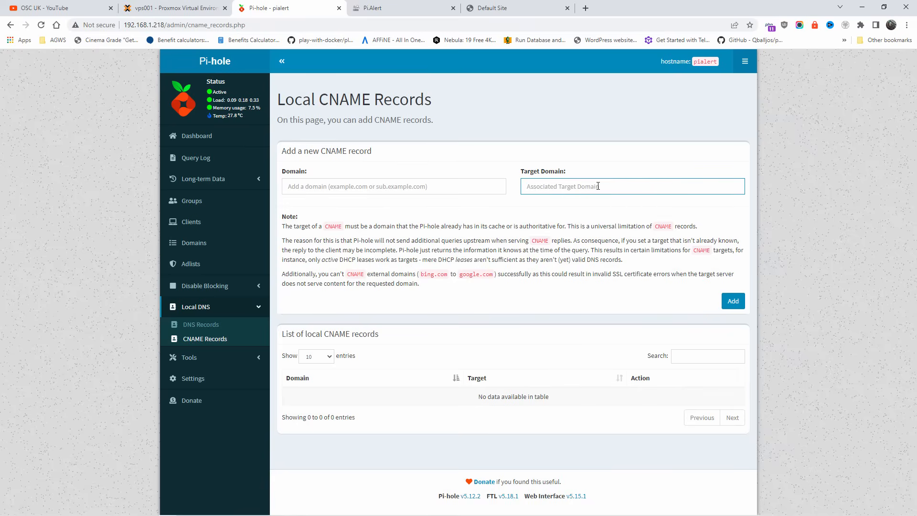
type("pi")
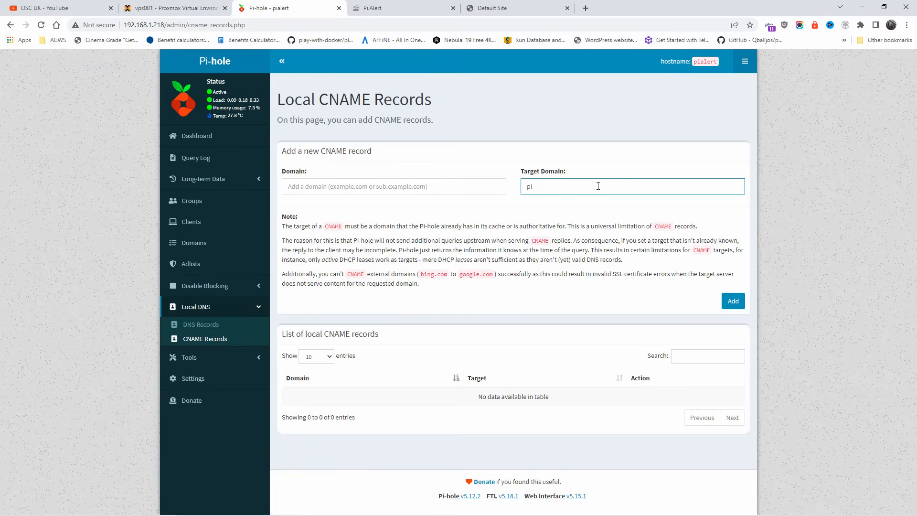
type(".alert")
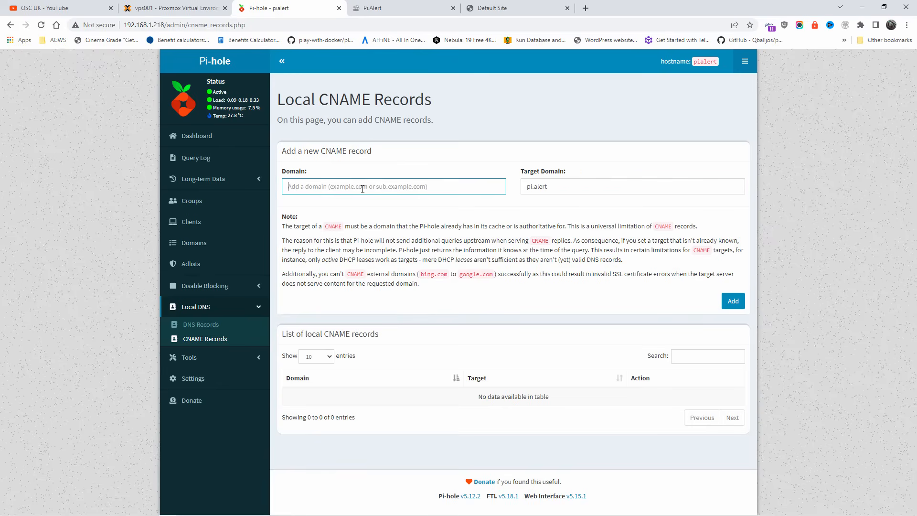
type("pi.hole")
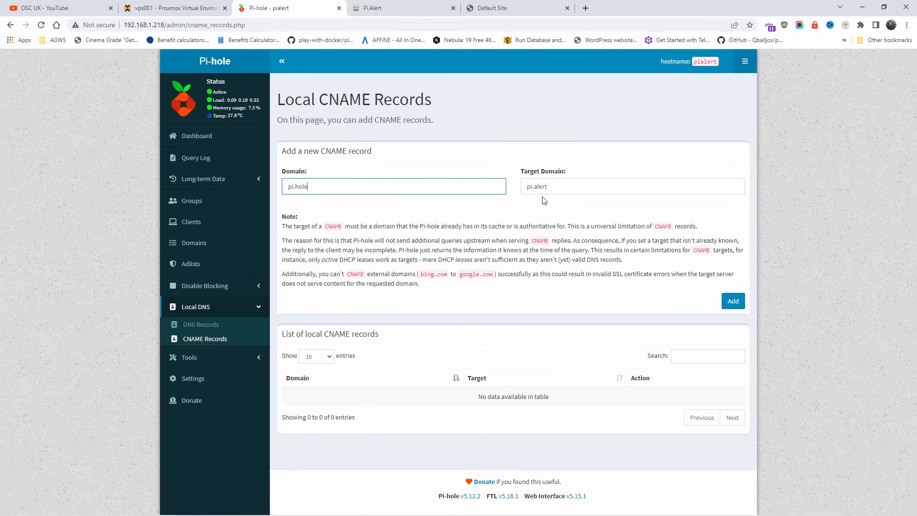
left_click(732, 300)
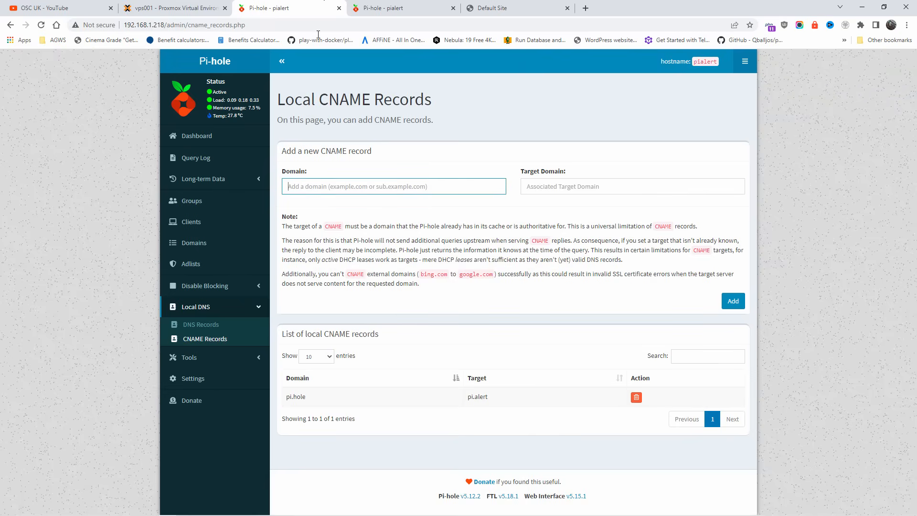
mouse_move(508, 363)
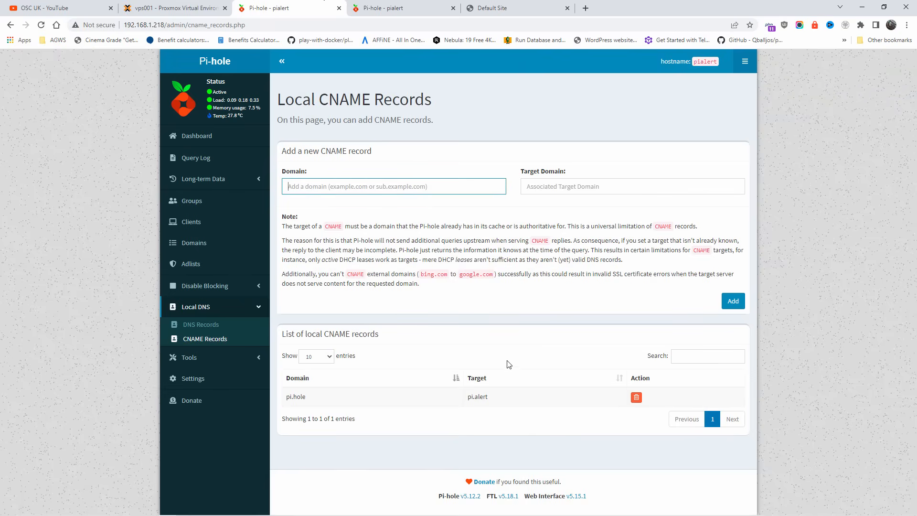
mouse_move(383, 8)
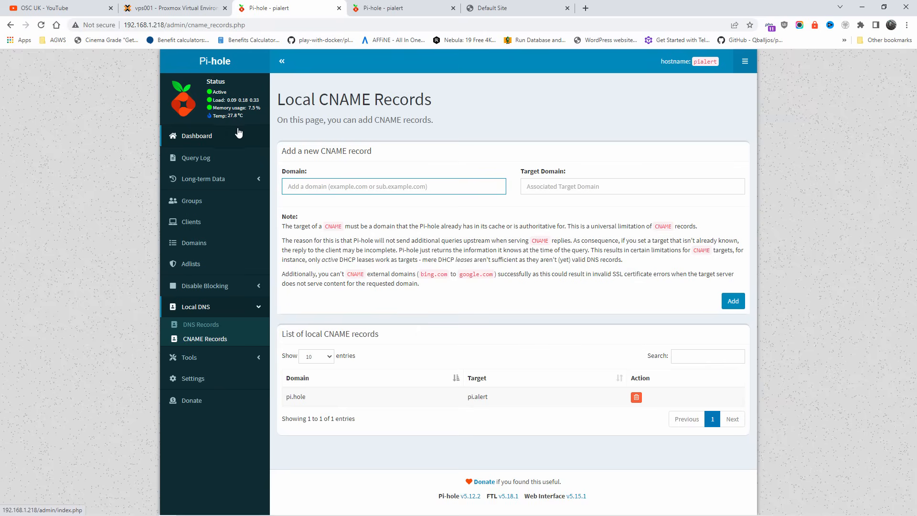
mouse_move(235, 138)
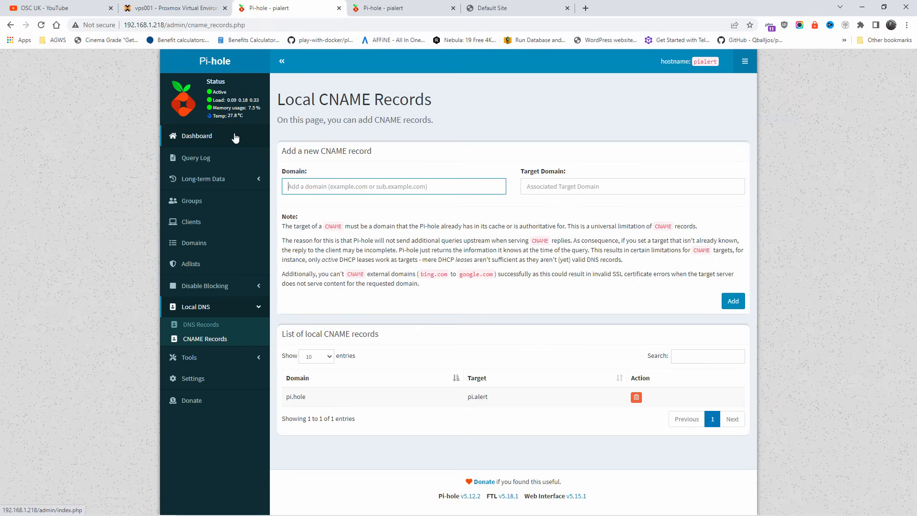